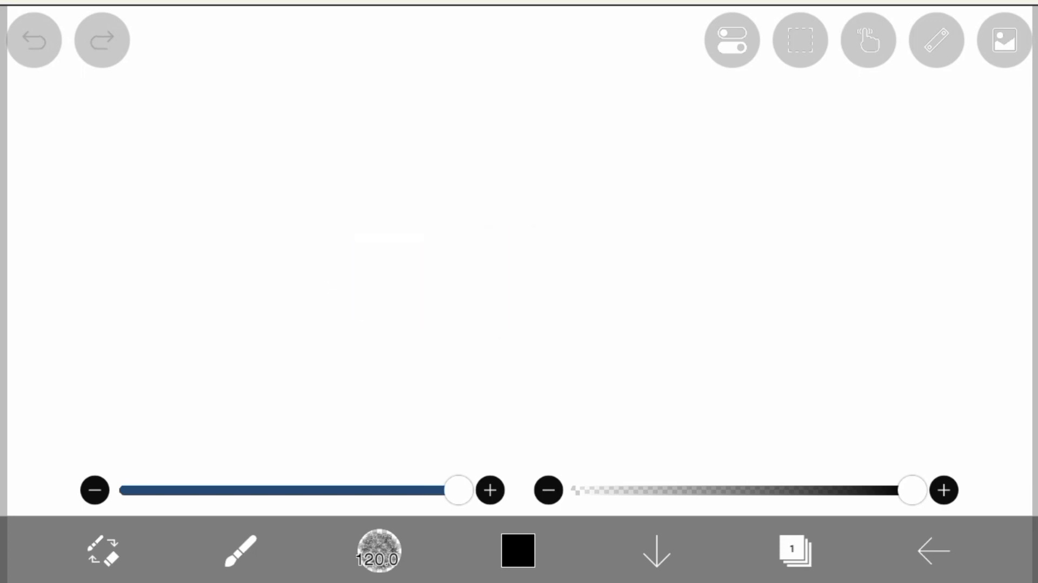
Browse the whole-body tracing sketches in the materials library down to a sitting pose
click(1004, 39)
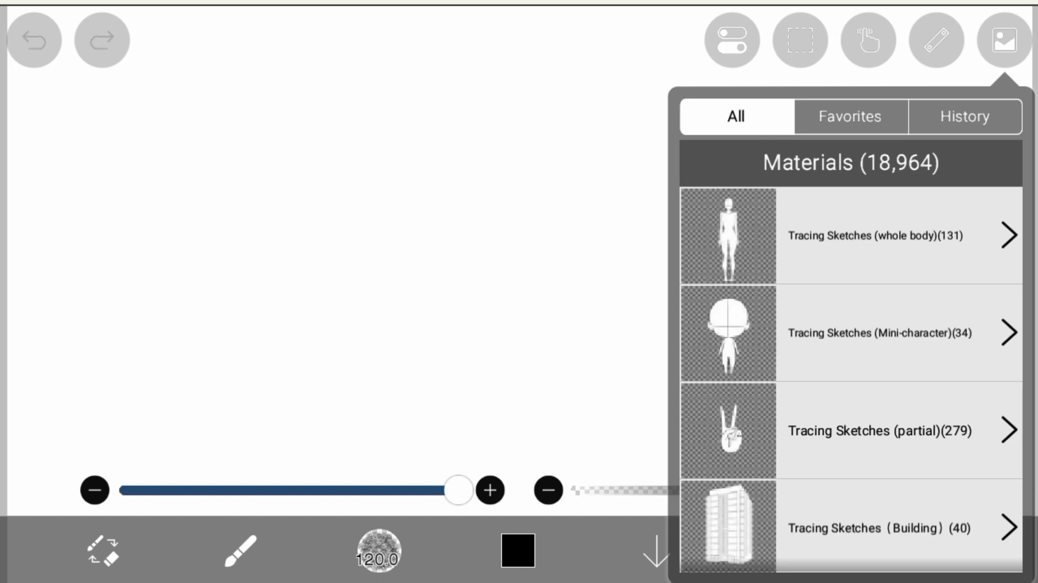
click(861, 235)
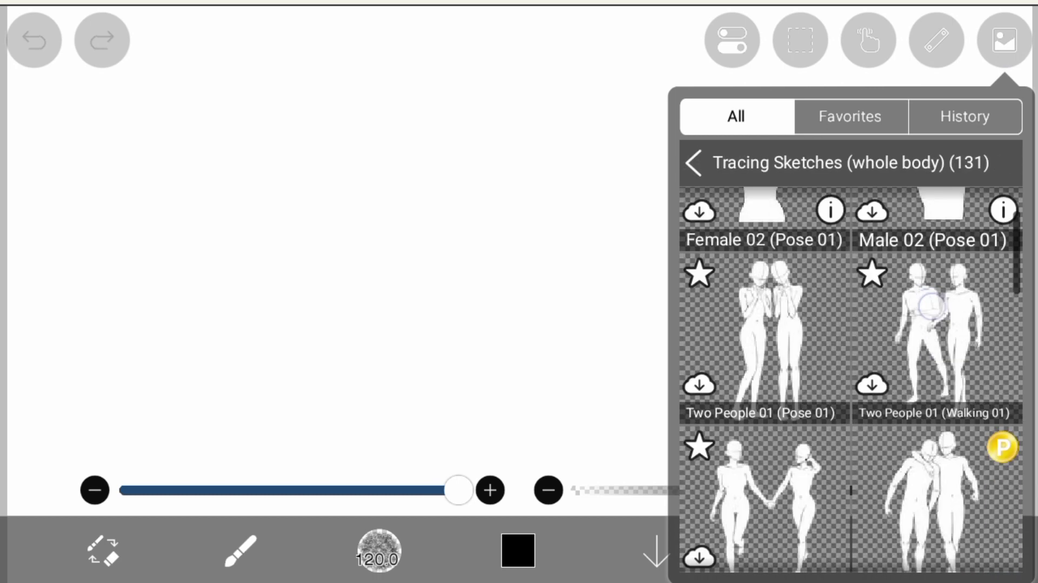
scroll(down, 3)
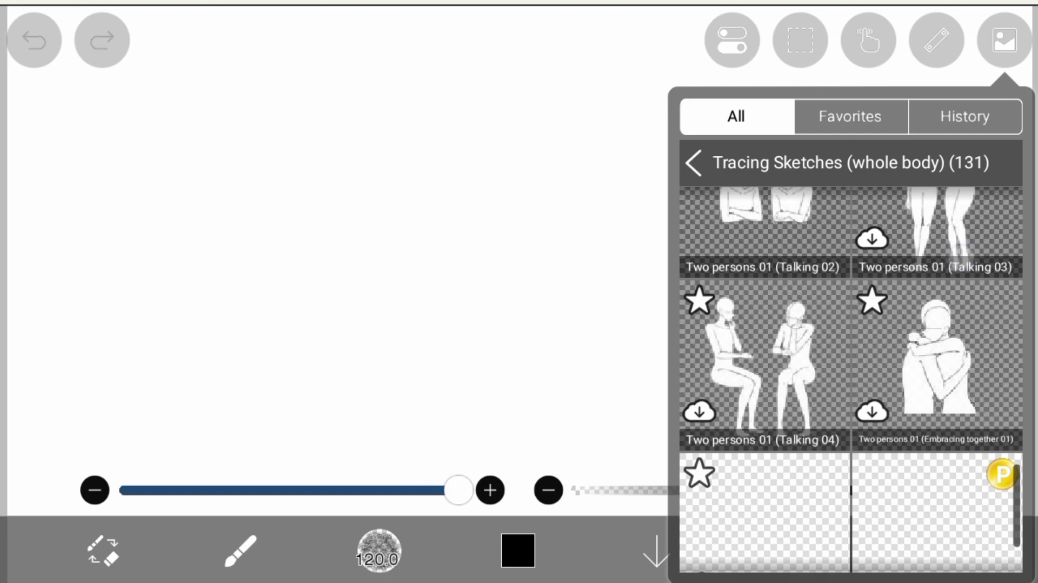
scroll(down, 3)
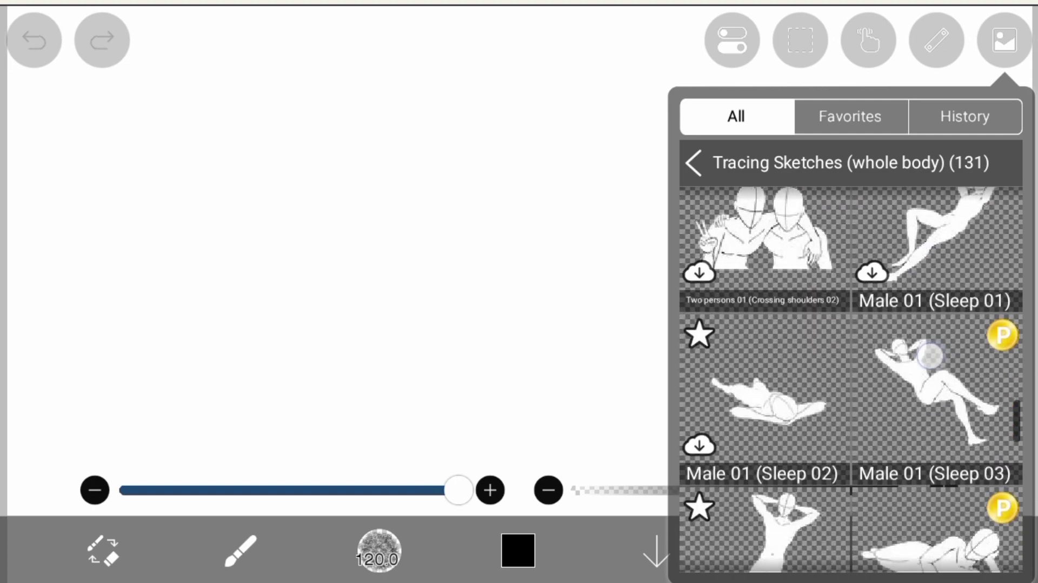
scroll(down, 3)
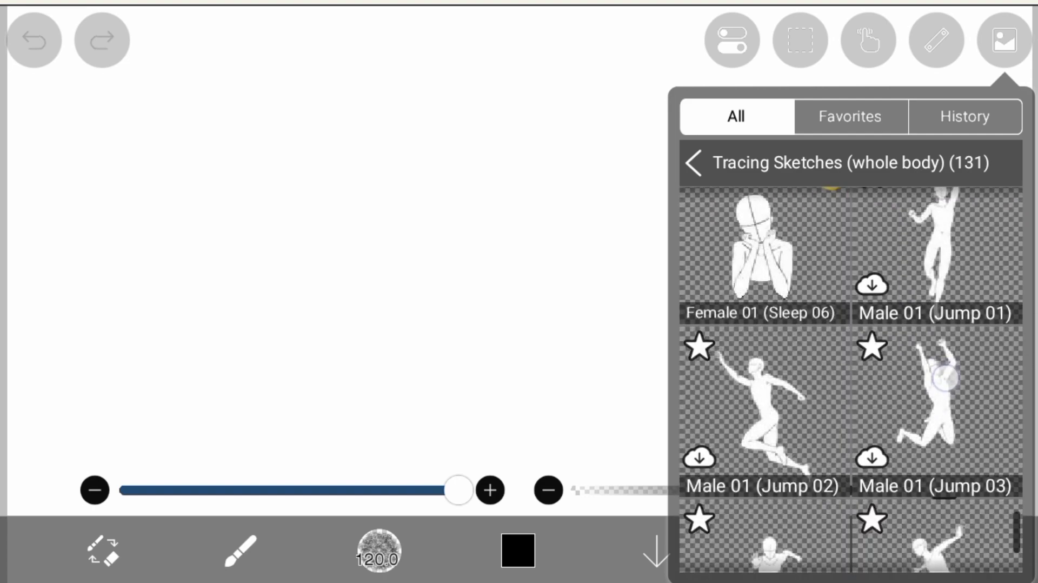
scroll(down, 3)
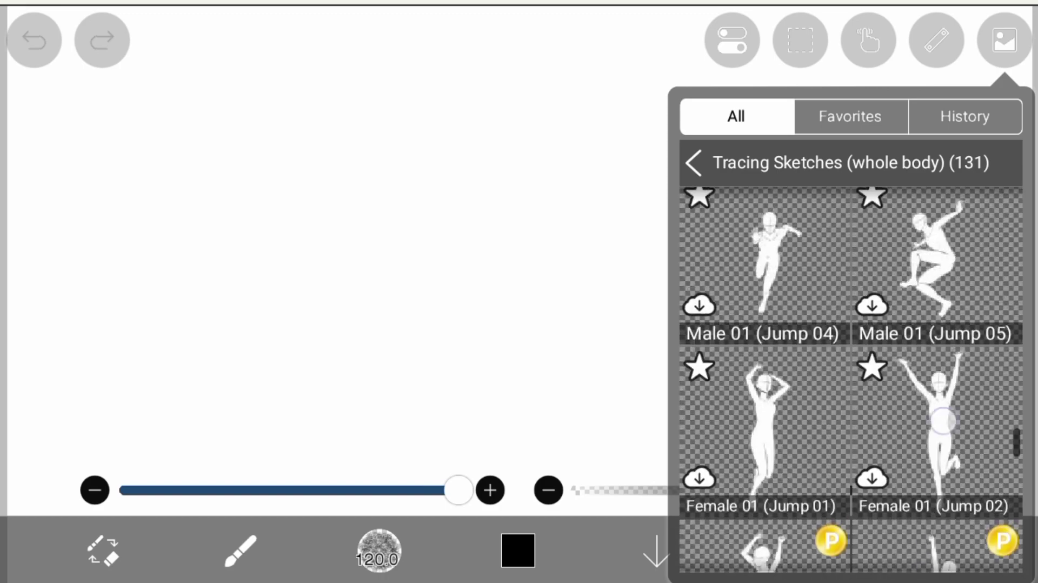
scroll(down, 3)
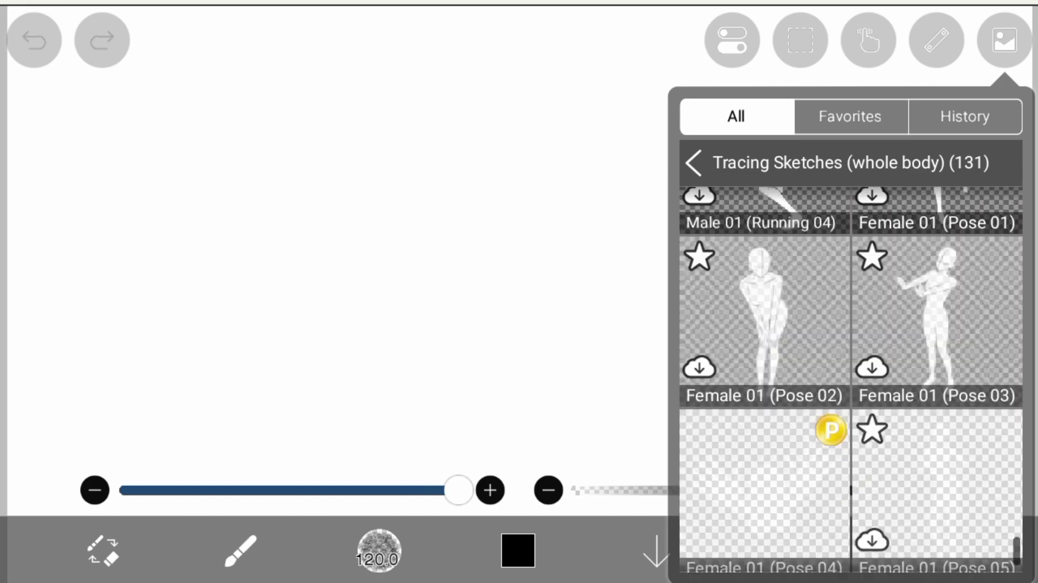
scroll(down, 3)
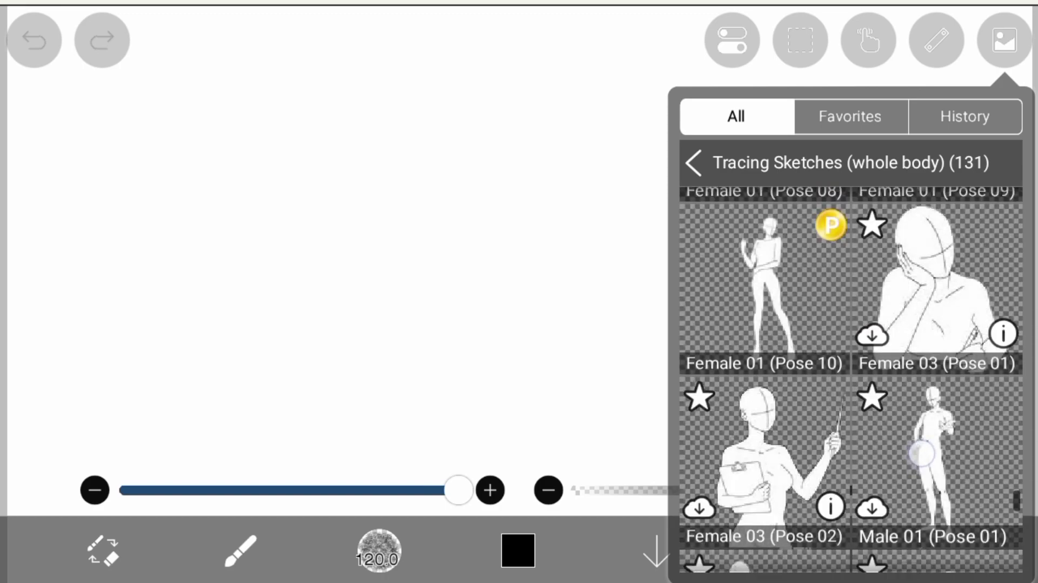
scroll(down, 3)
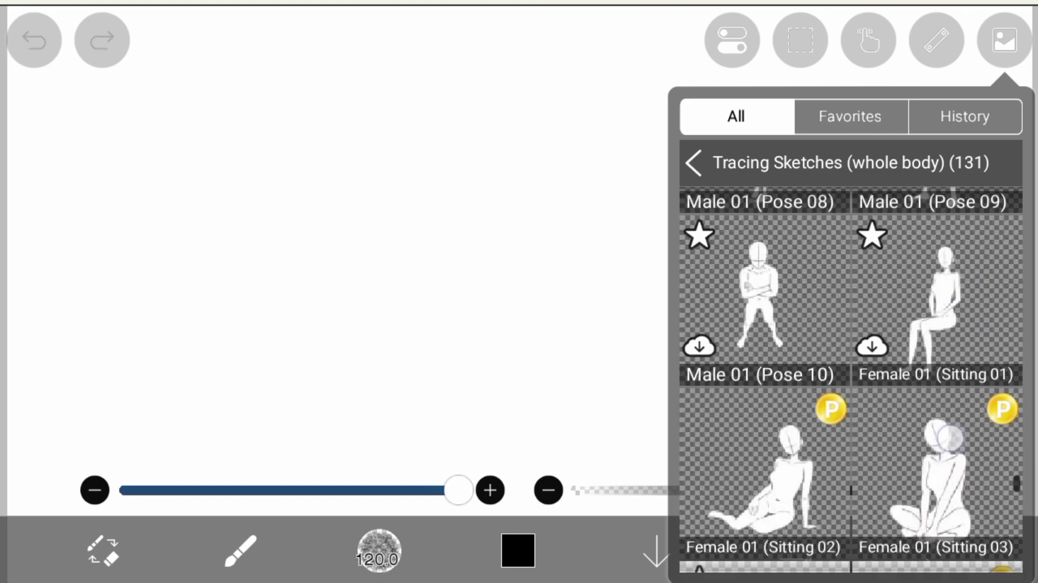
scroll(down, 3)
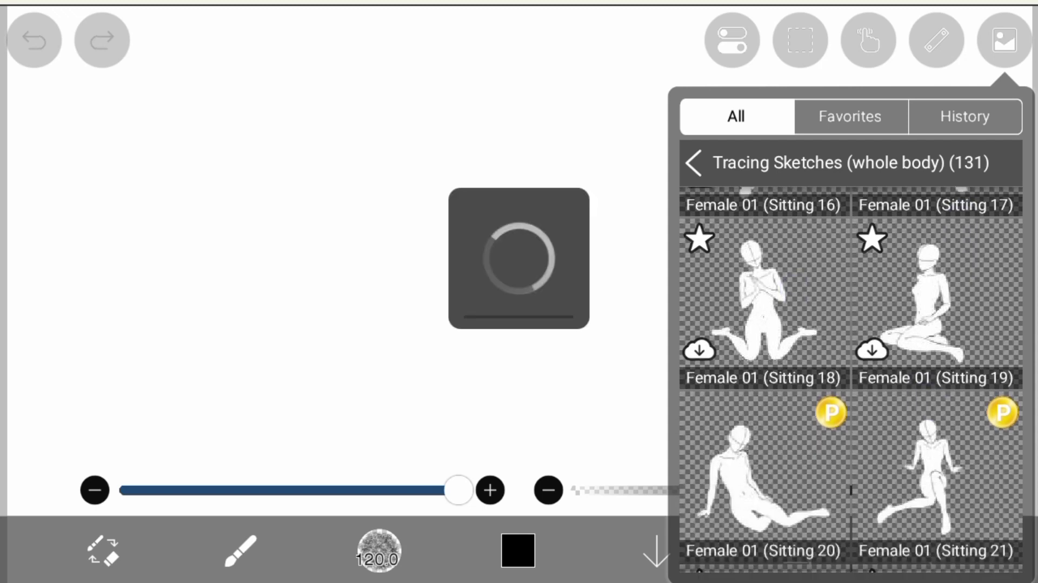
Place the figure sketch and paint sample black hair strokes beside the head
click(762, 292)
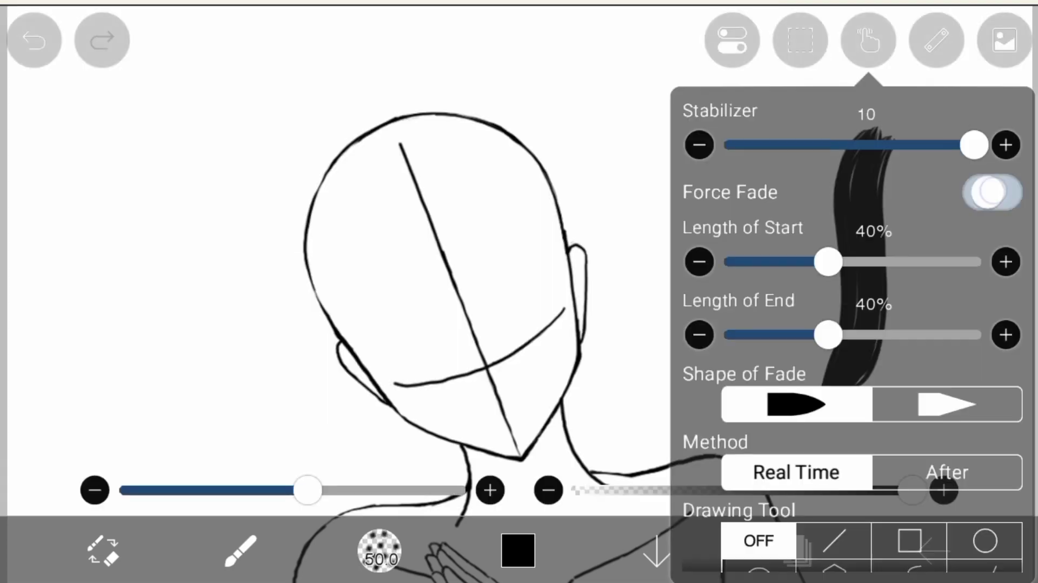
click(241, 550)
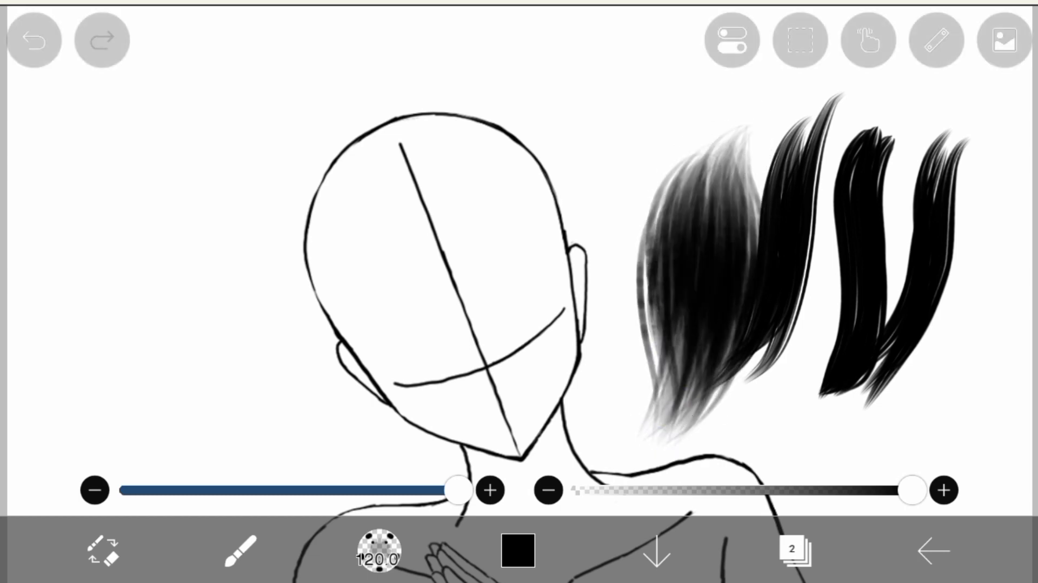
Change the paint colour from black to pink and choose Flat Brush (Curve) at 50 px
click(517, 550)
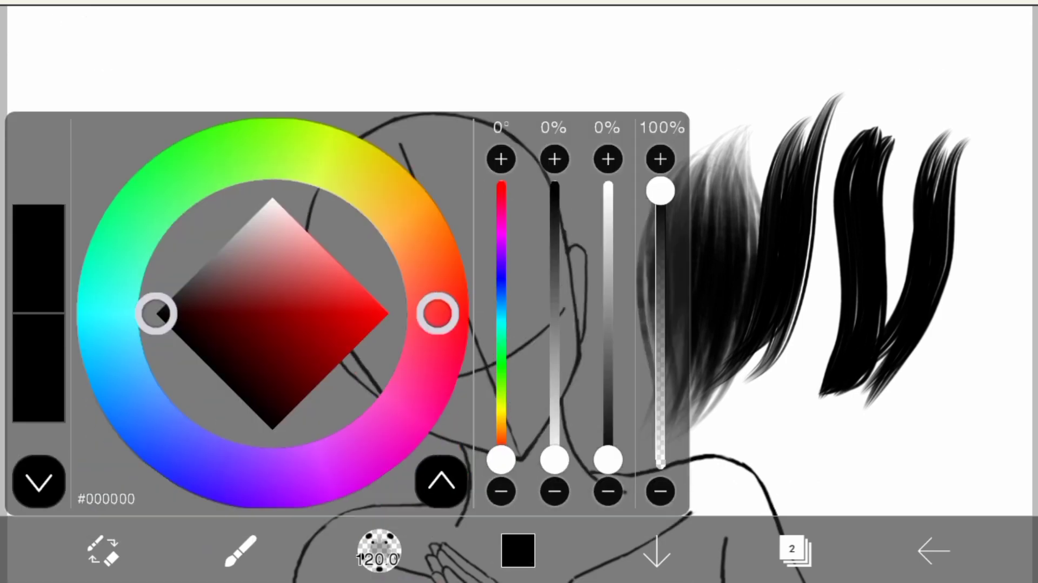
click(440, 480)
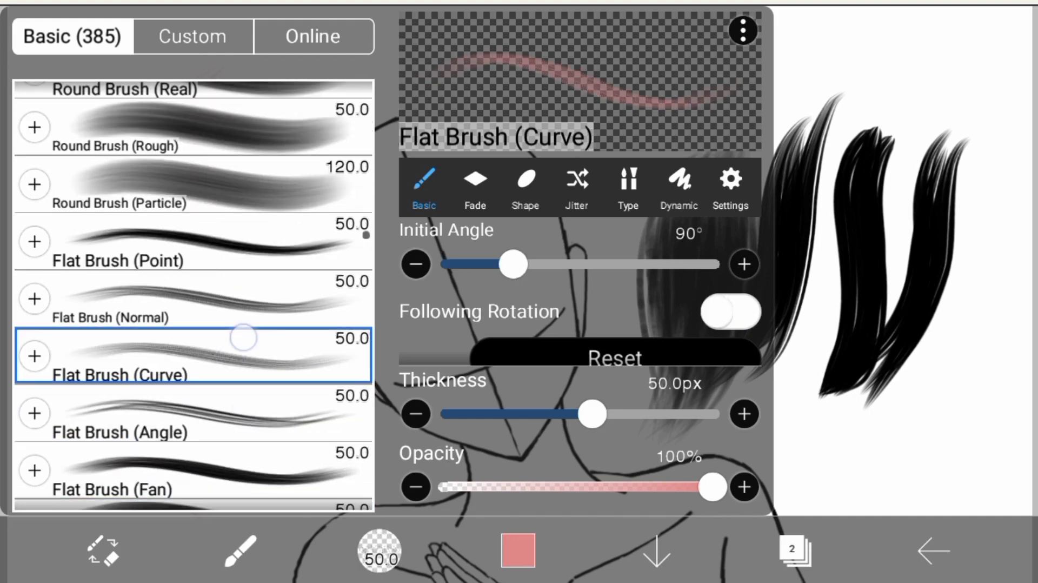
Paint pink hair with a top bun over the head and a pink sample stroke, then show the layers
click(193, 340)
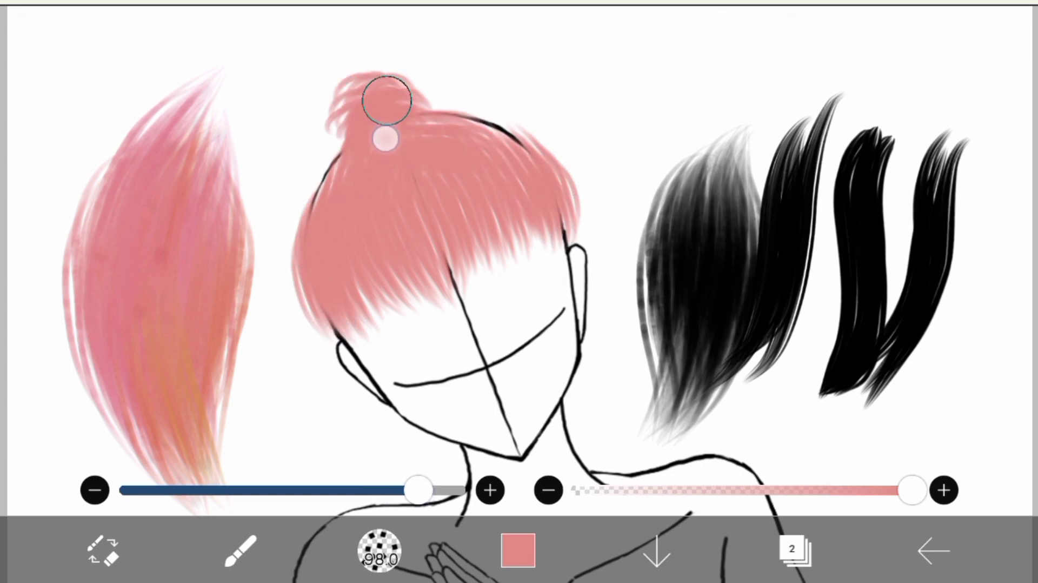
drag(387, 100, 325, 172)
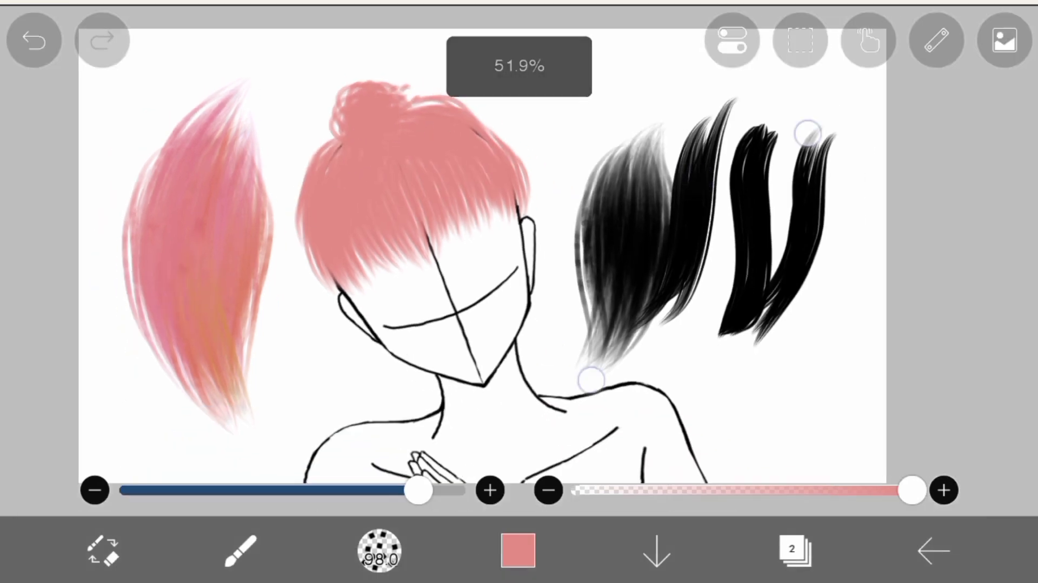
click(792, 551)
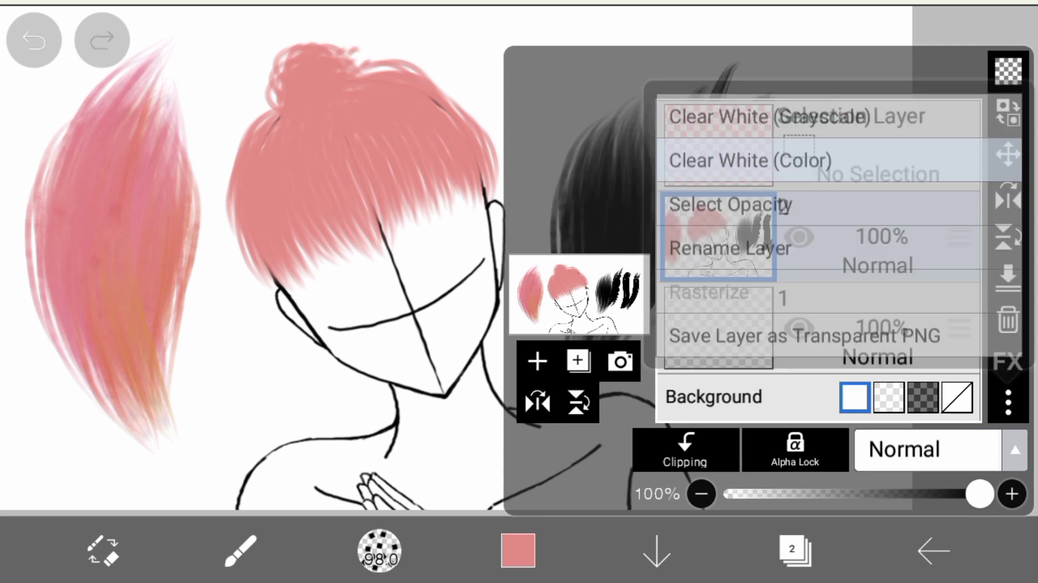